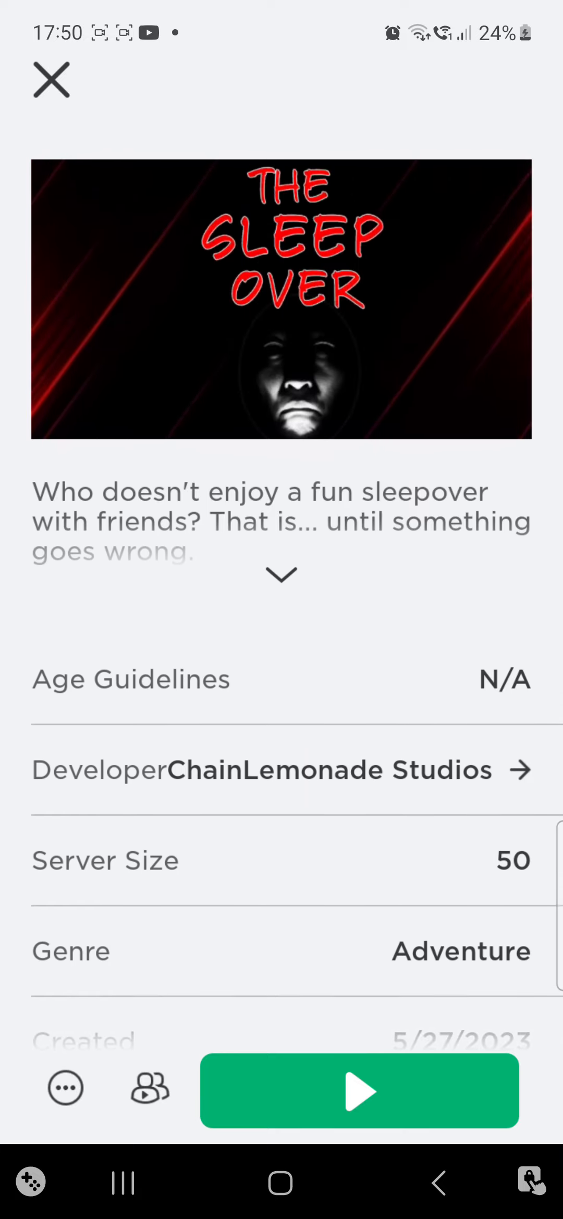
{"action": "left_click", "coordinate": [359, 1091]}
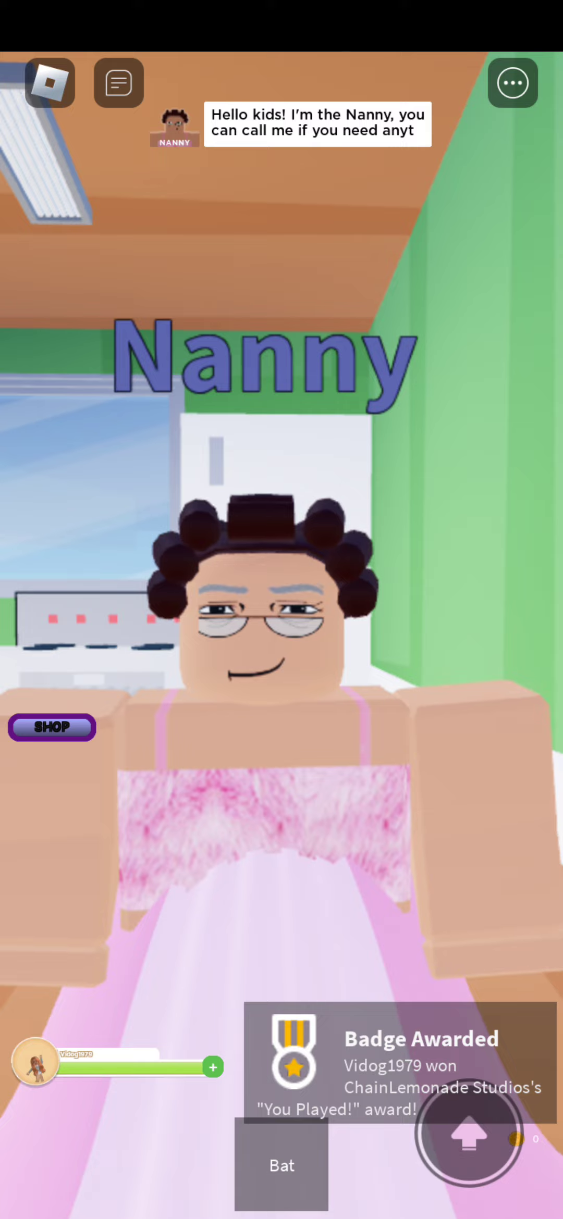